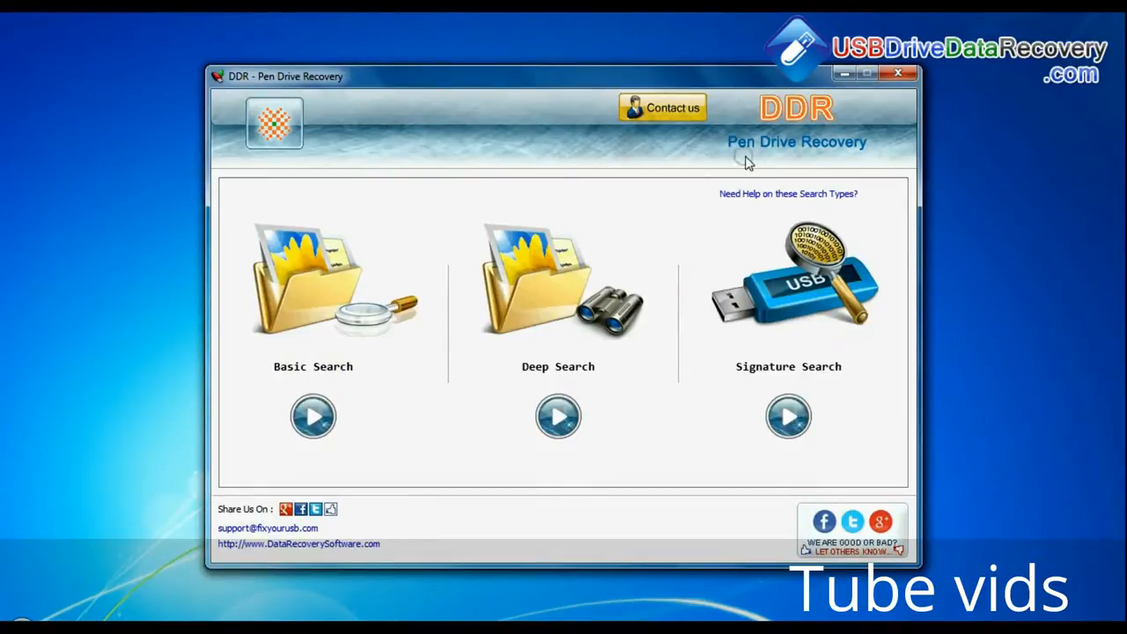
{"action": "mouse_move", "coordinate": [867, 158]}
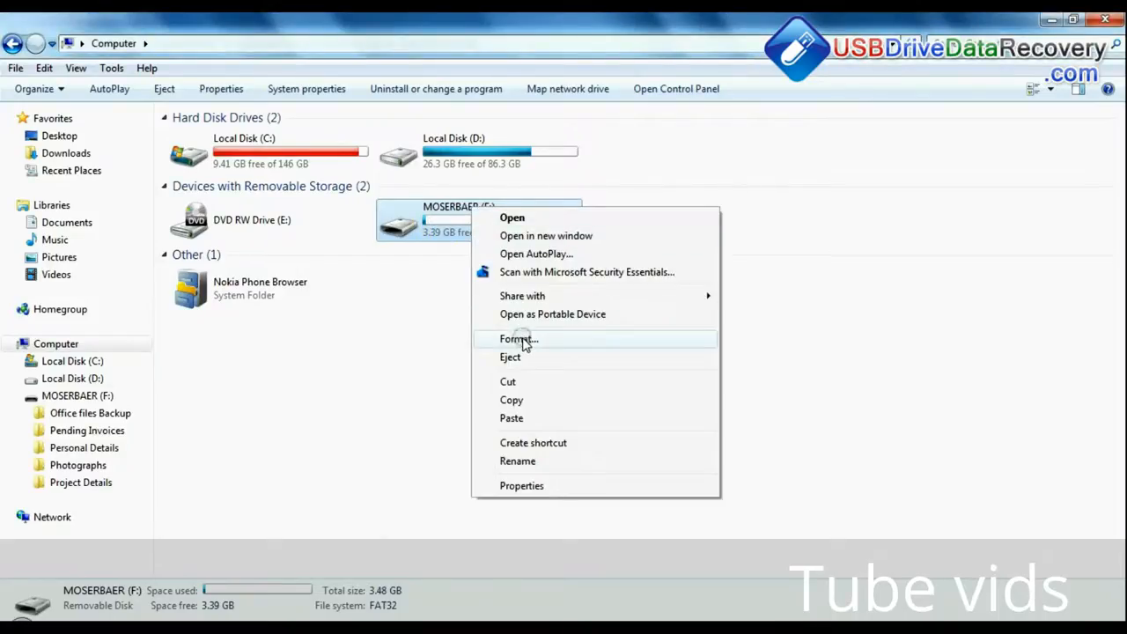
Delete all five folders stored on the removable MOSERBAER drive F:.
{"action": "left_click", "coordinate": [518, 338]}
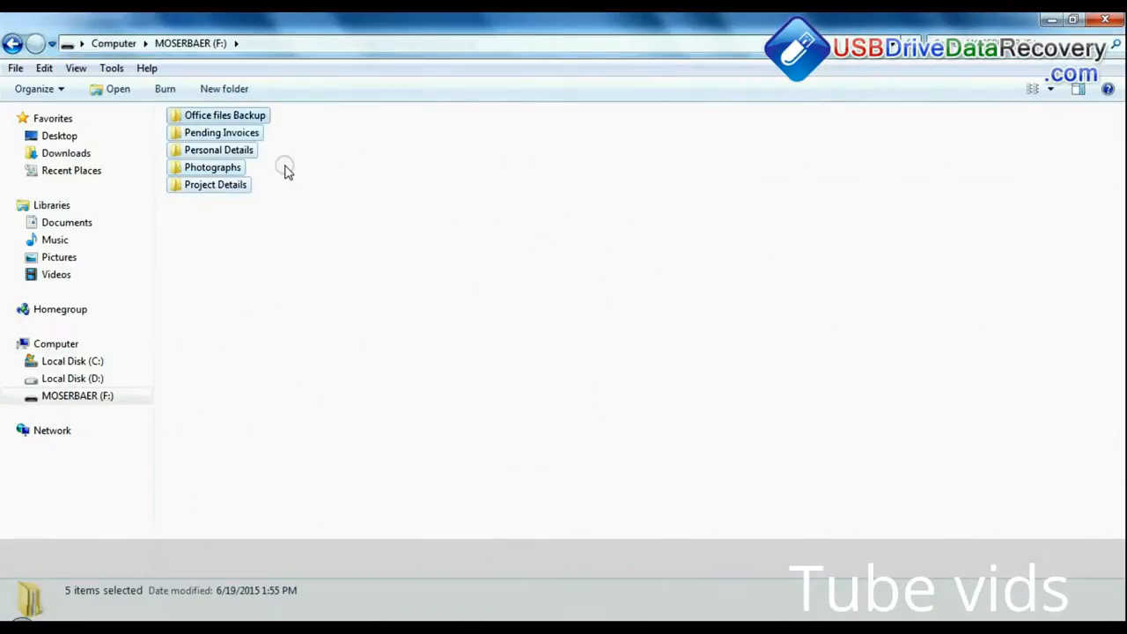
{"action": "key", "text": "Delete"}
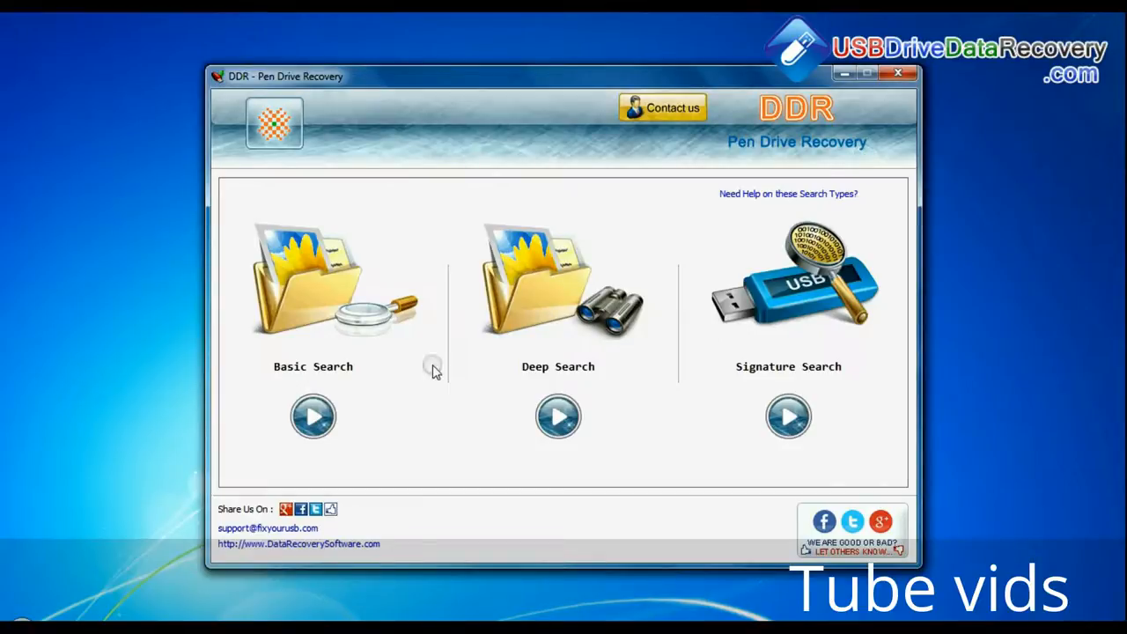
{"action": "mouse_move", "coordinate": [663, 392]}
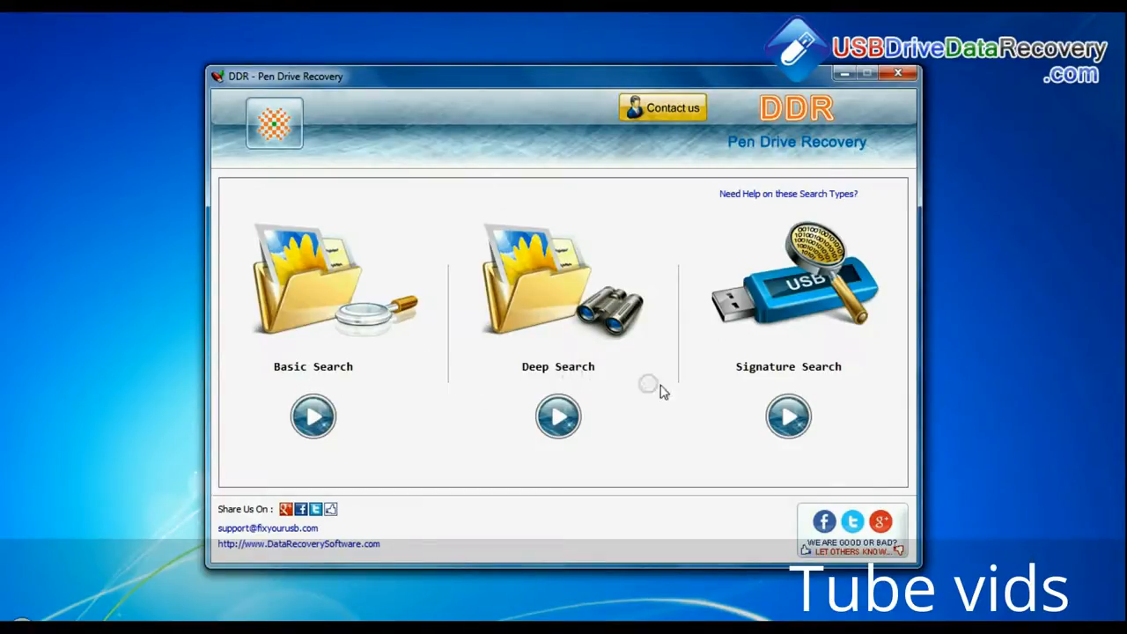
{"action": "mouse_move", "coordinate": [270, 377]}
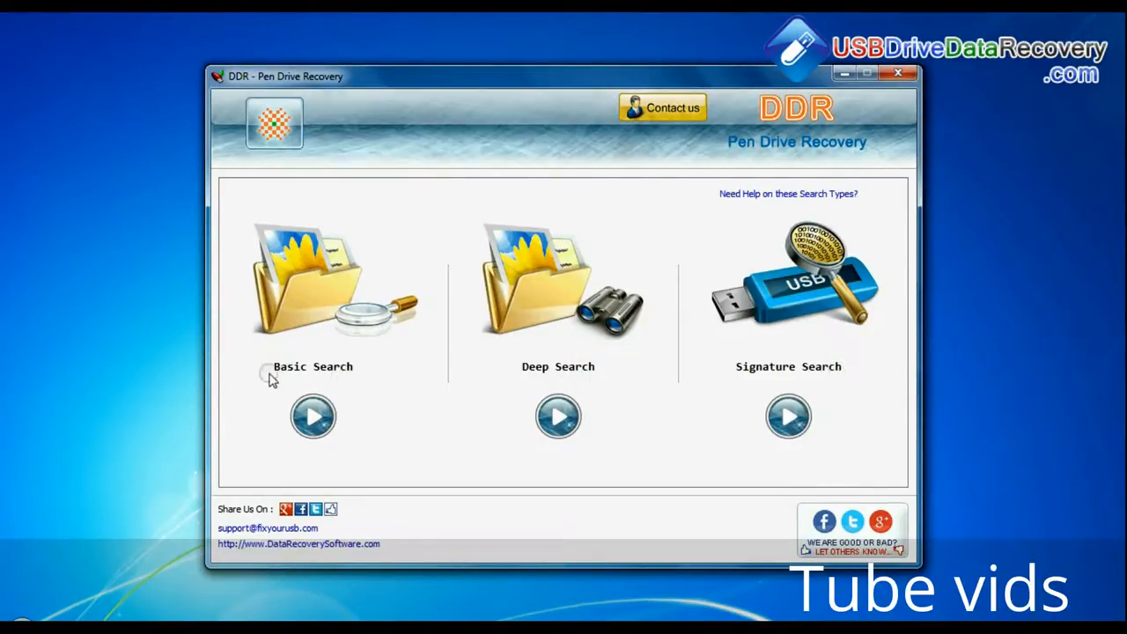
Start a Basic Search scan on the USB drive's Partition - 1 (FAT32).
{"action": "left_click", "coordinate": [314, 416]}
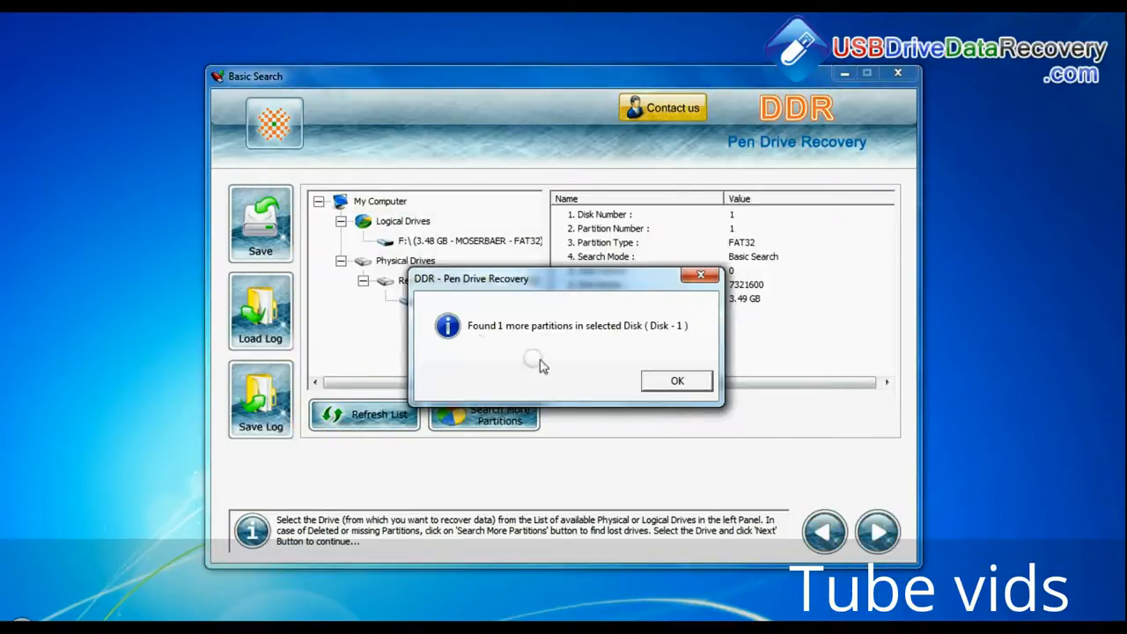
{"action": "left_click", "coordinate": [676, 381]}
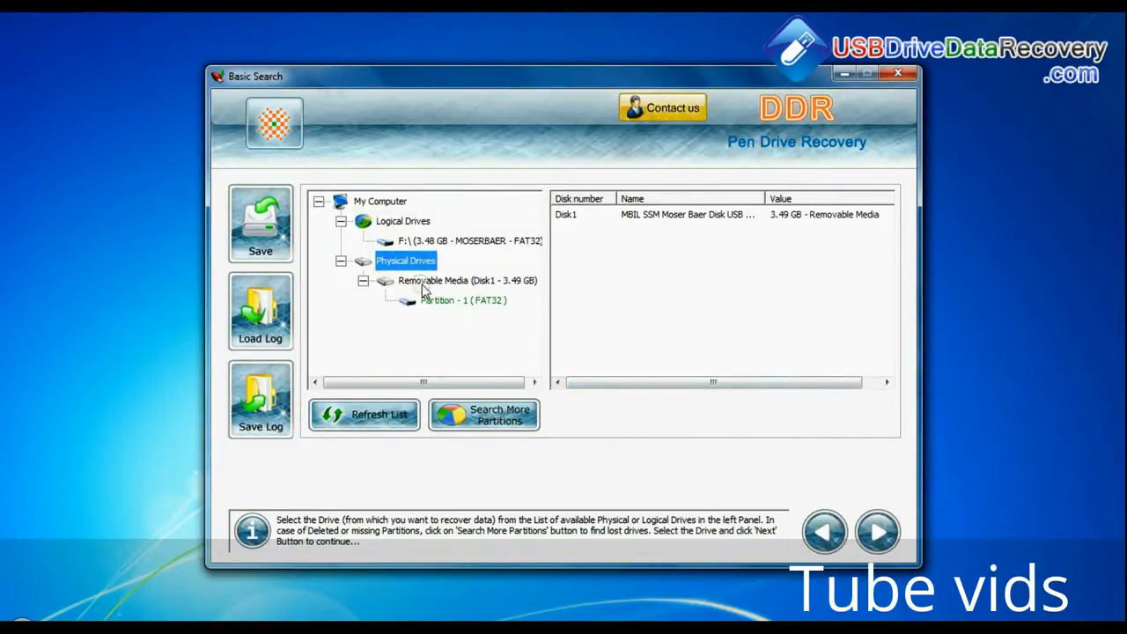
{"action": "left_click", "coordinate": [451, 299]}
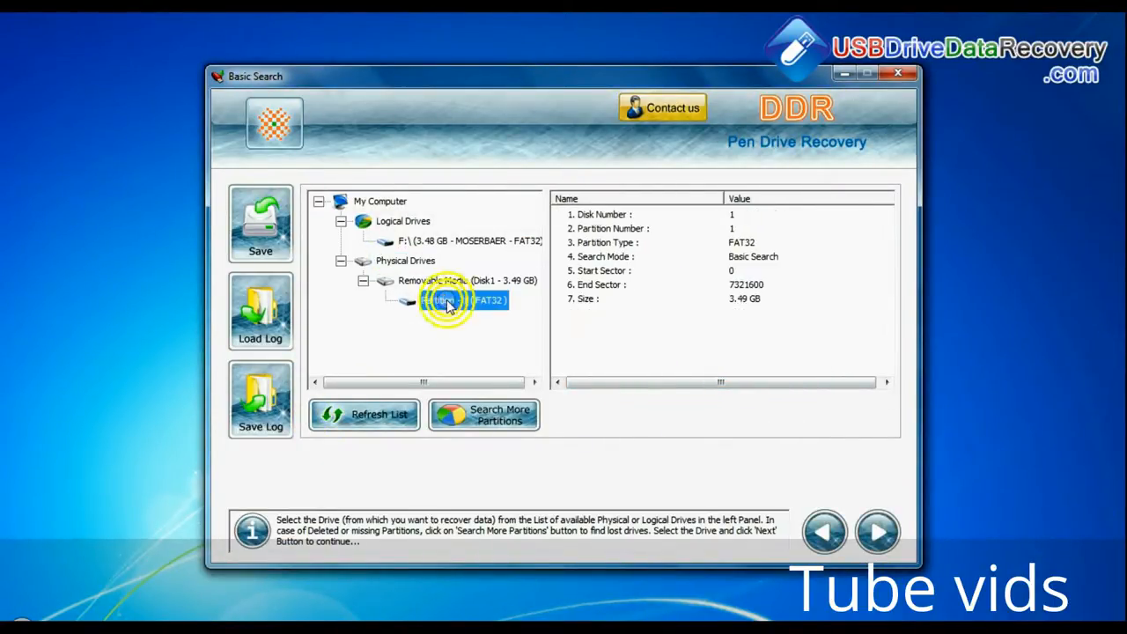
{"action": "left_click", "coordinate": [875, 532]}
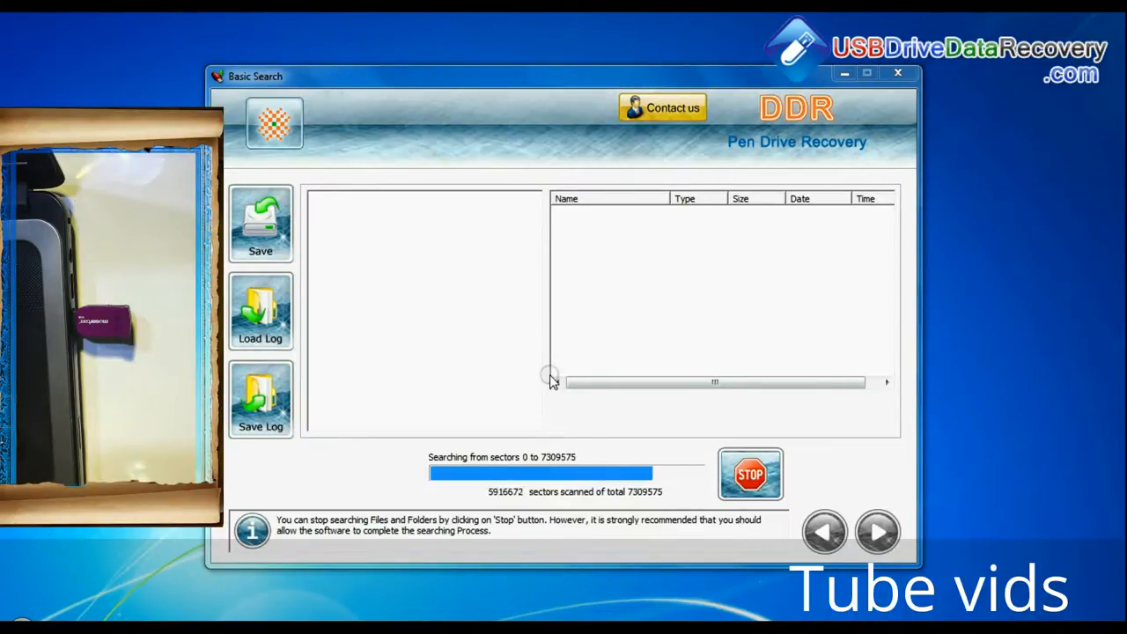
{"action": "mouse_move", "coordinate": [522, 501]}
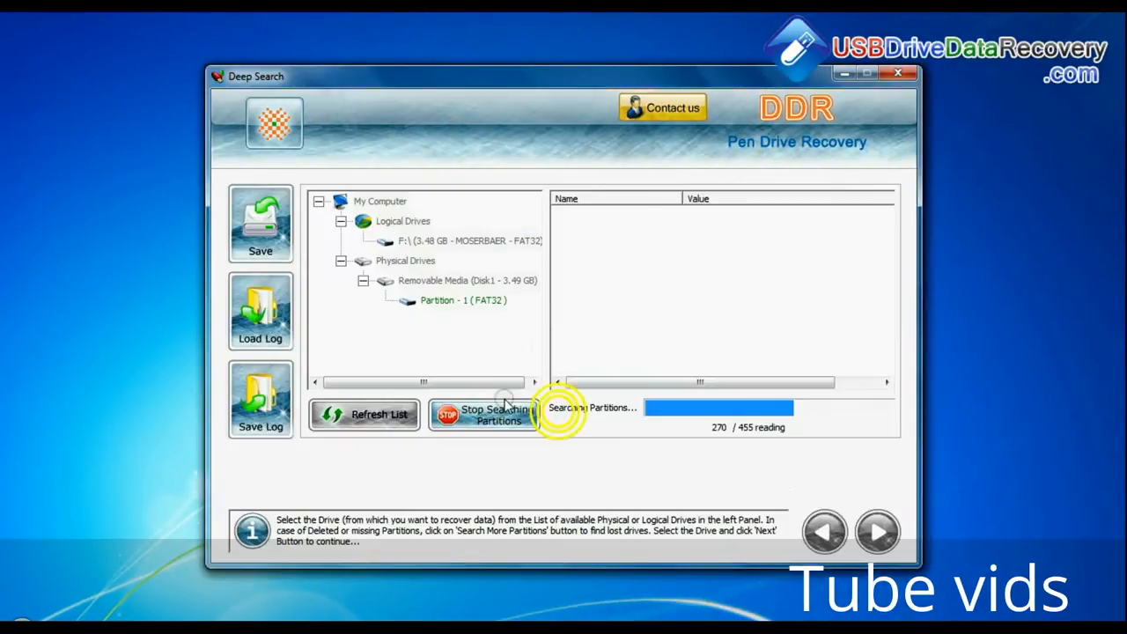
Run a Deep Search on the removable disk's Partition - 1 with file system FAT32.
{"action": "left_click", "coordinate": [405, 260]}
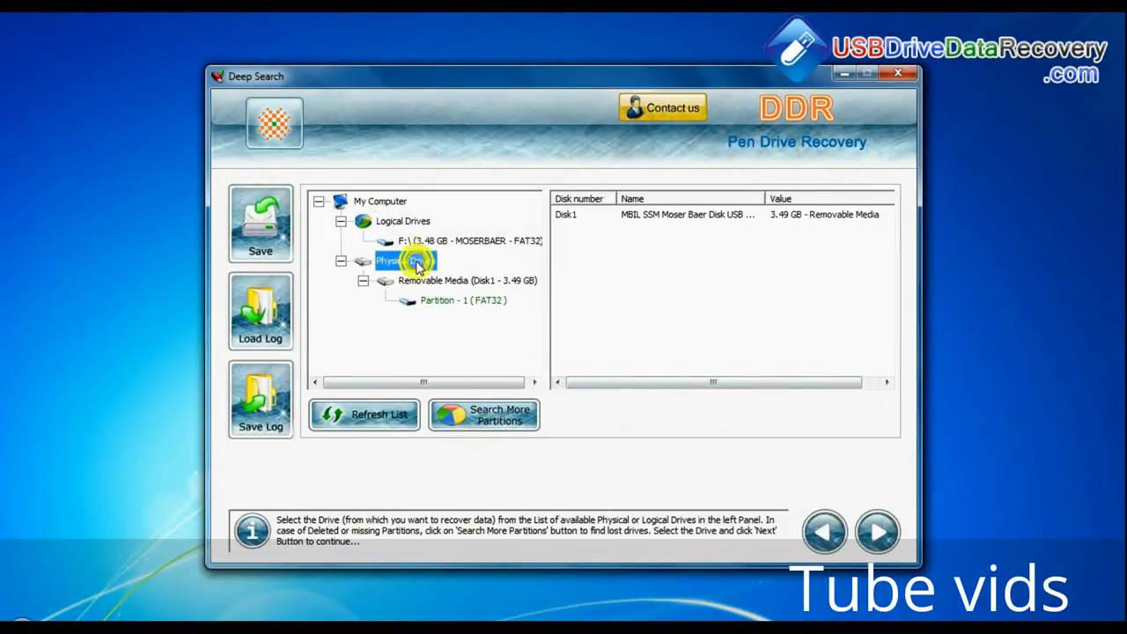
{"action": "left_click", "coordinate": [467, 280]}
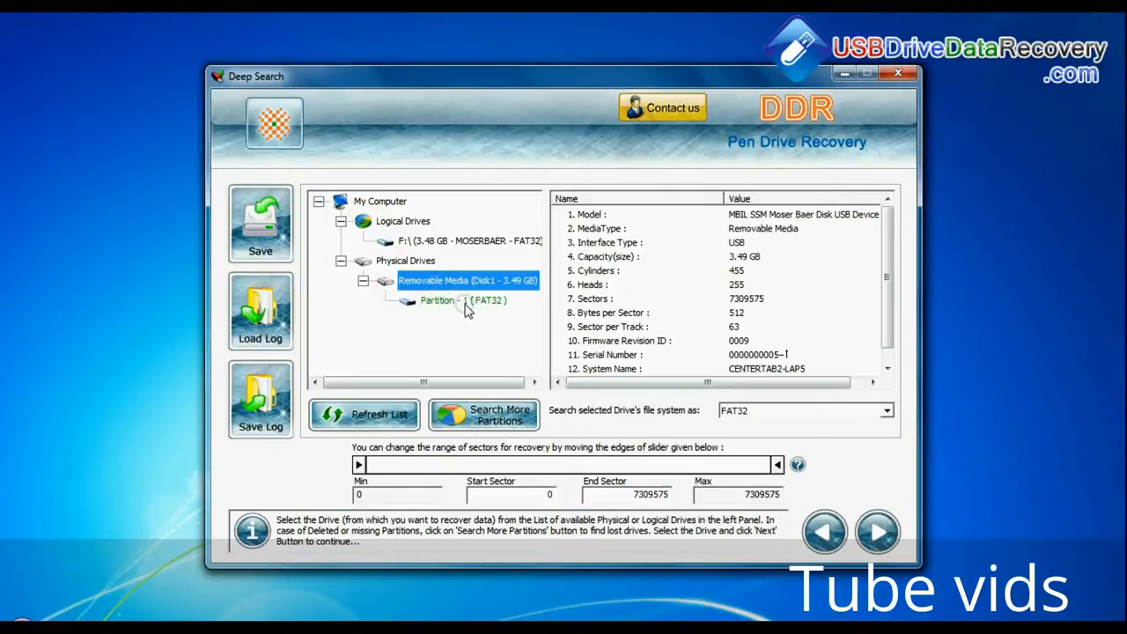
{"action": "left_click", "coordinate": [884, 410]}
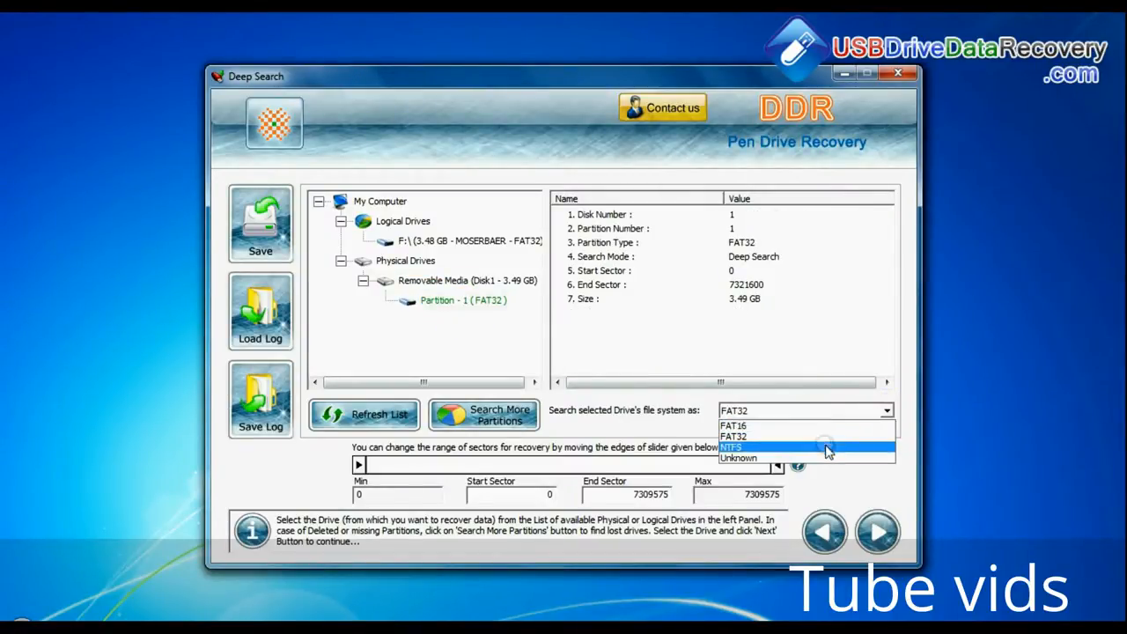
{"action": "left_click", "coordinate": [761, 437]}
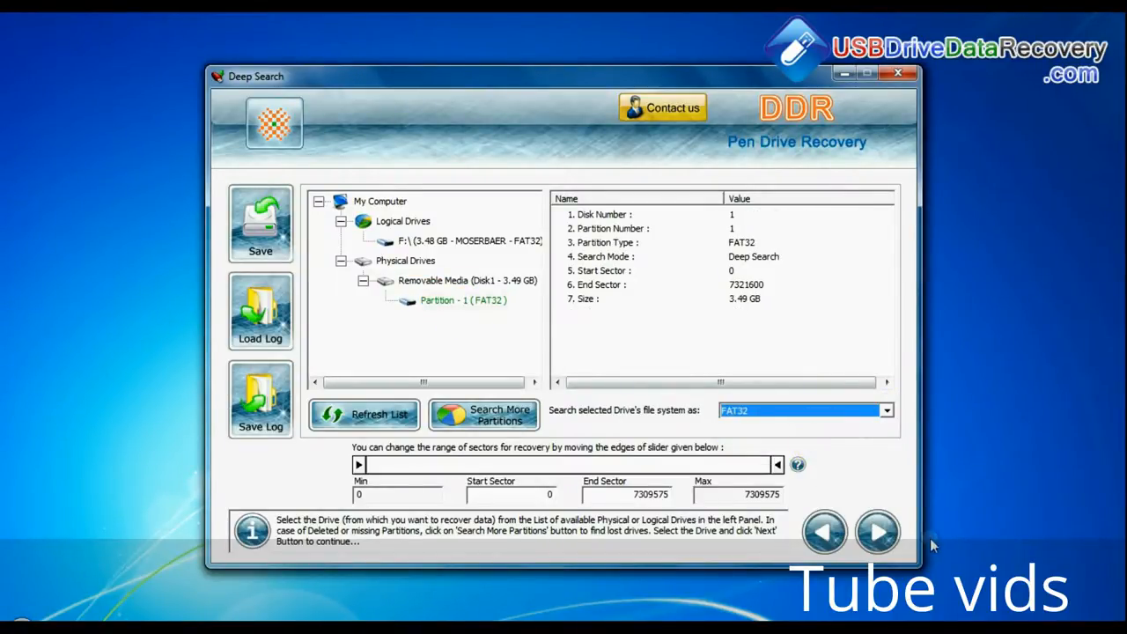
{"action": "left_click", "coordinate": [874, 534]}
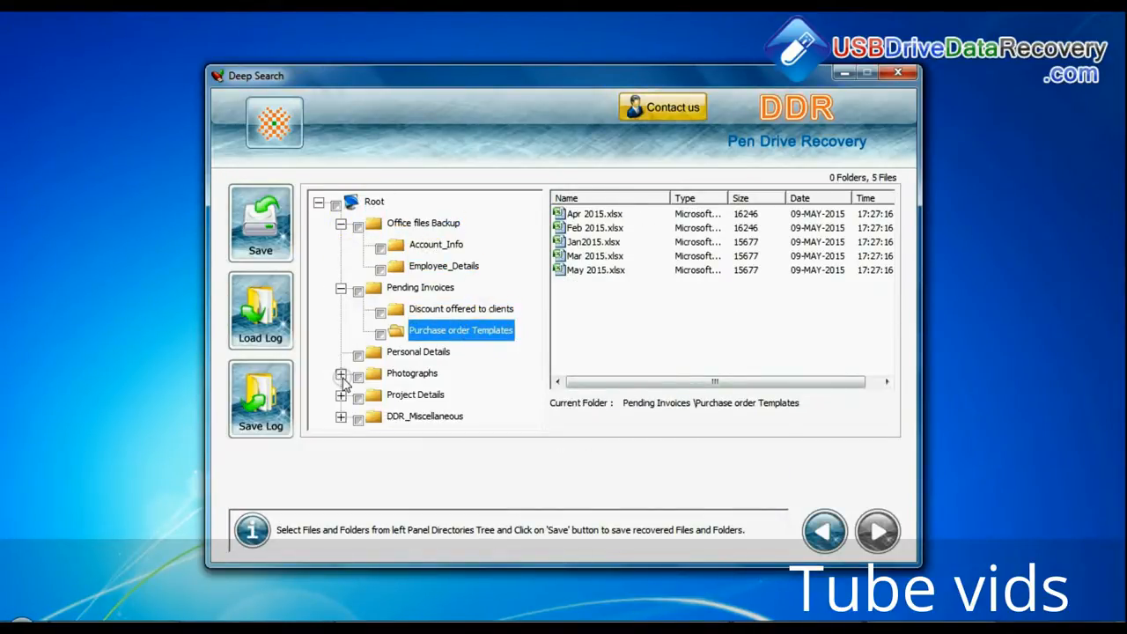
Mark the Root of the recovered tree and browse to a destination folder to save it.
{"action": "left_click", "coordinate": [339, 205]}
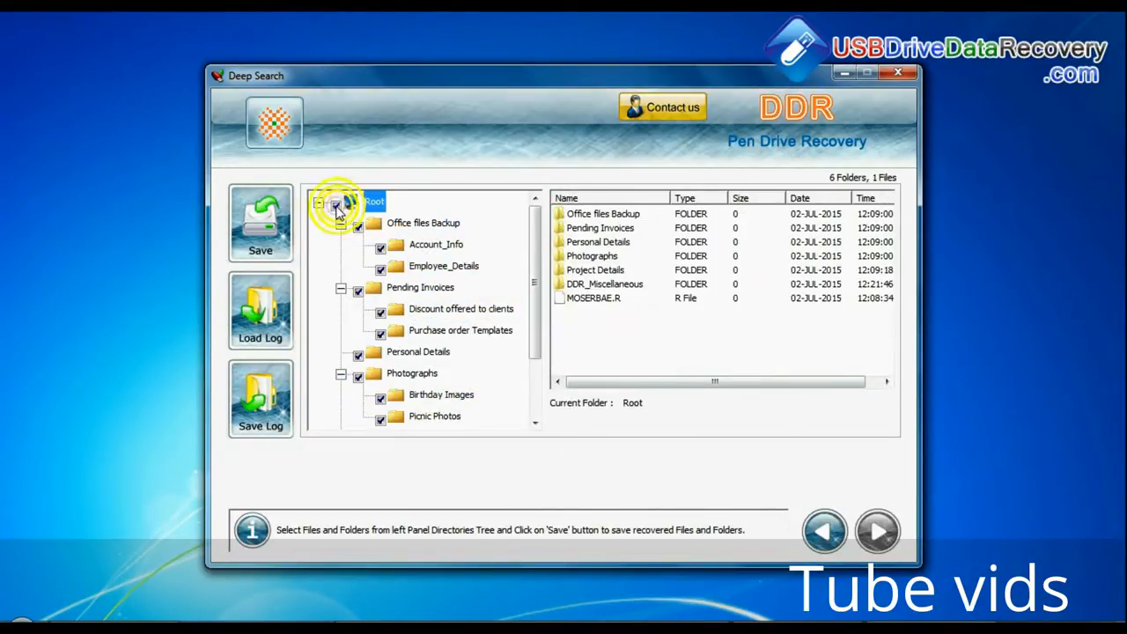
{"action": "left_click", "coordinate": [261, 222]}
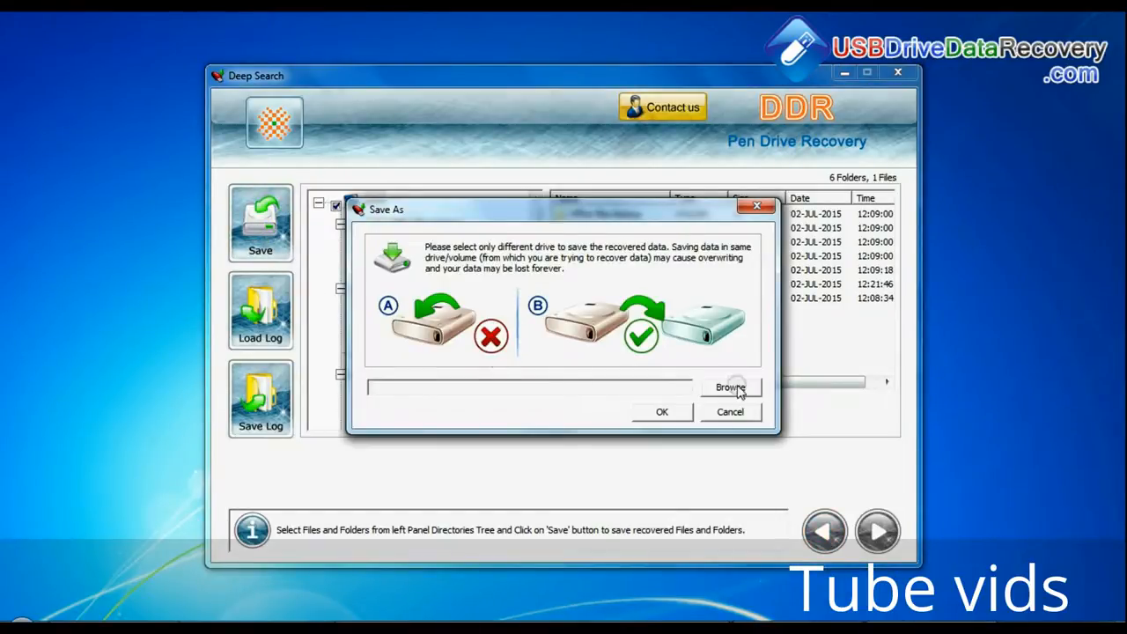
{"action": "left_click", "coordinate": [730, 388]}
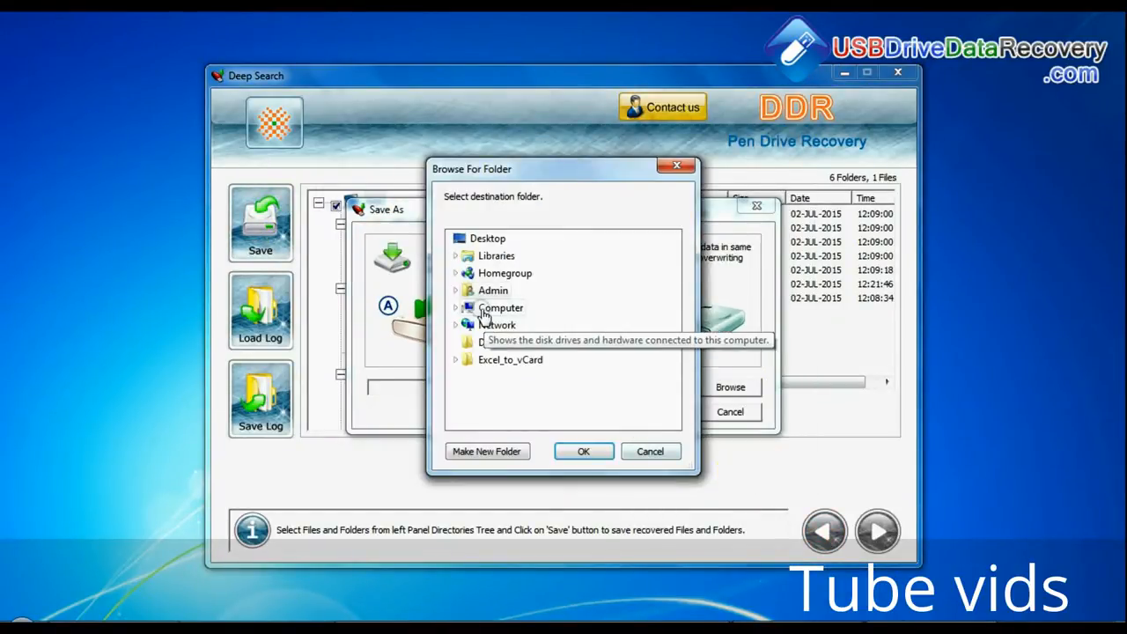
{"action": "left_click", "coordinate": [583, 451]}
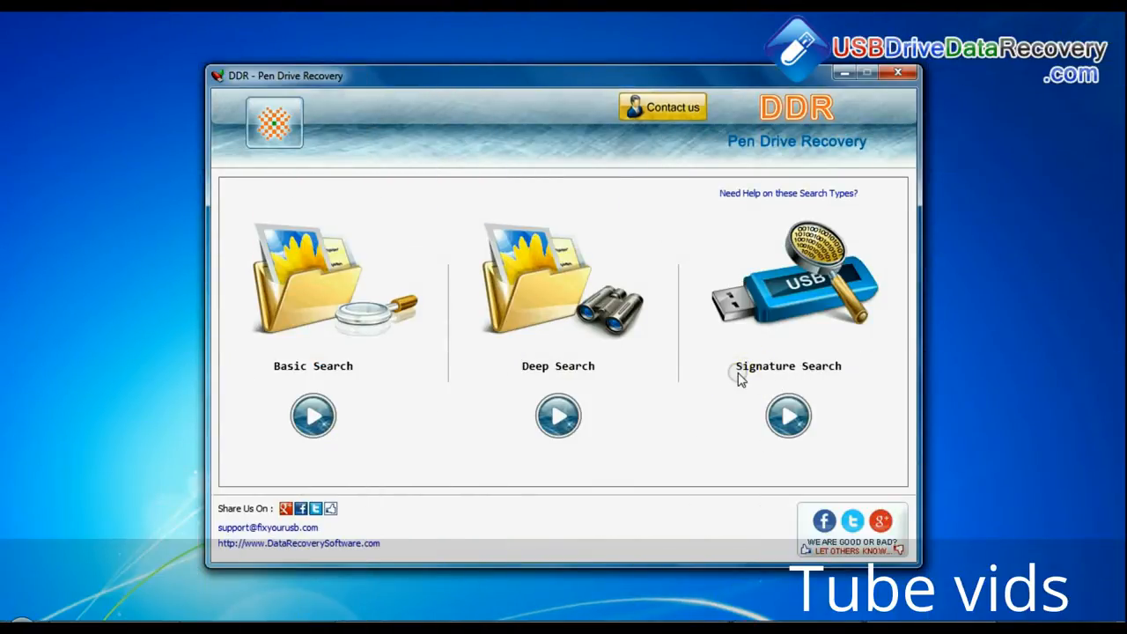
Start a Signature Search on the removable USB disk.
{"action": "left_click", "coordinate": [789, 416]}
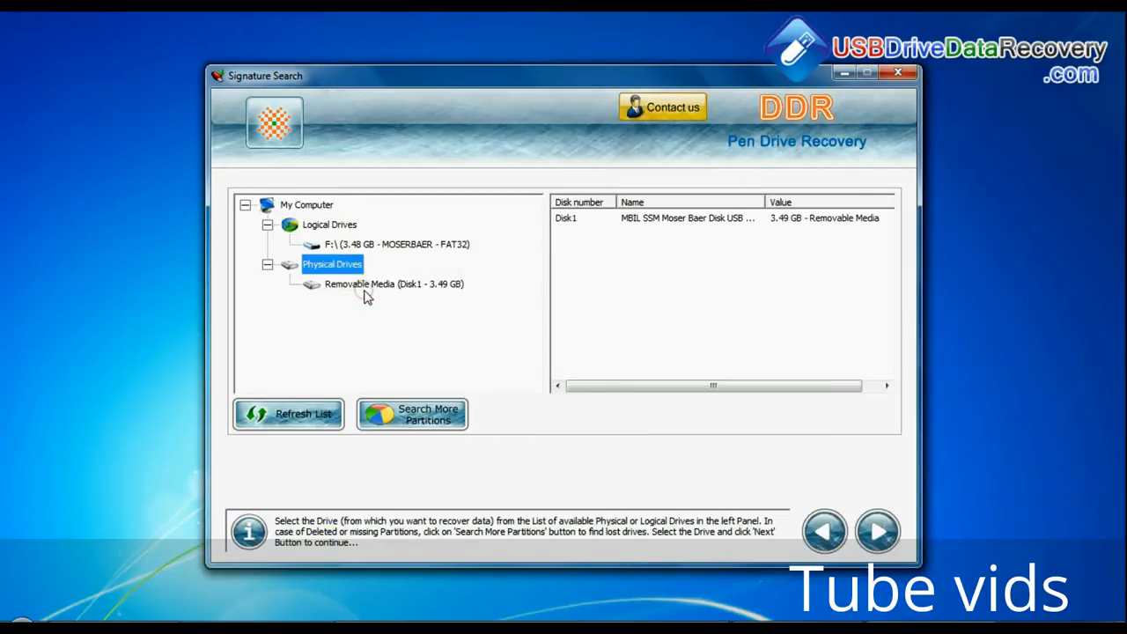
{"action": "left_click", "coordinate": [395, 284]}
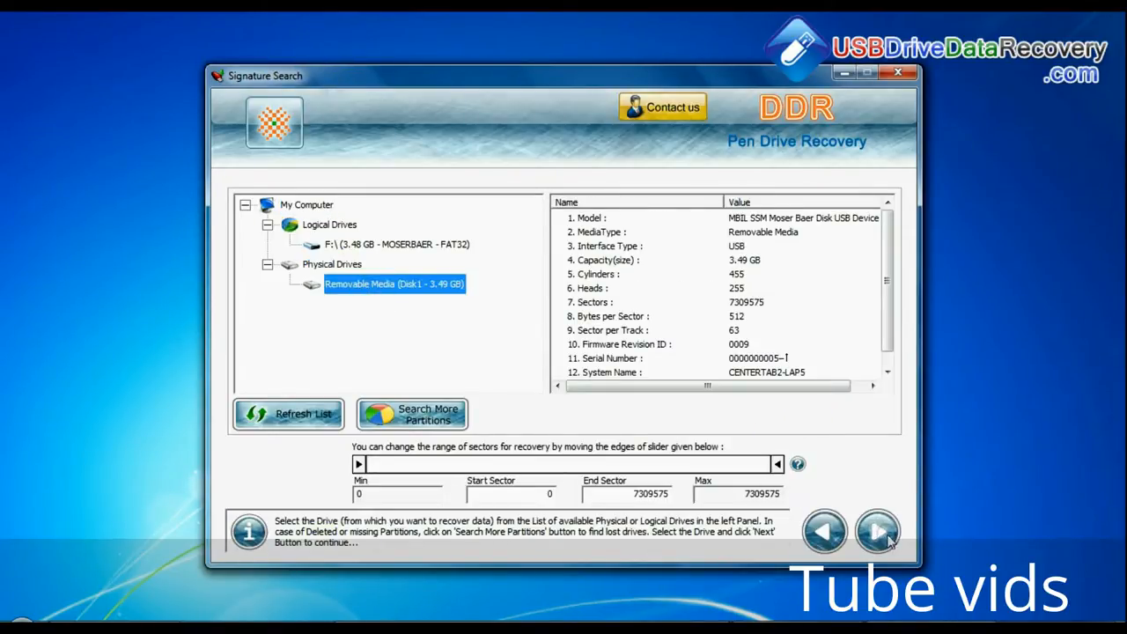
{"action": "left_click", "coordinate": [877, 532]}
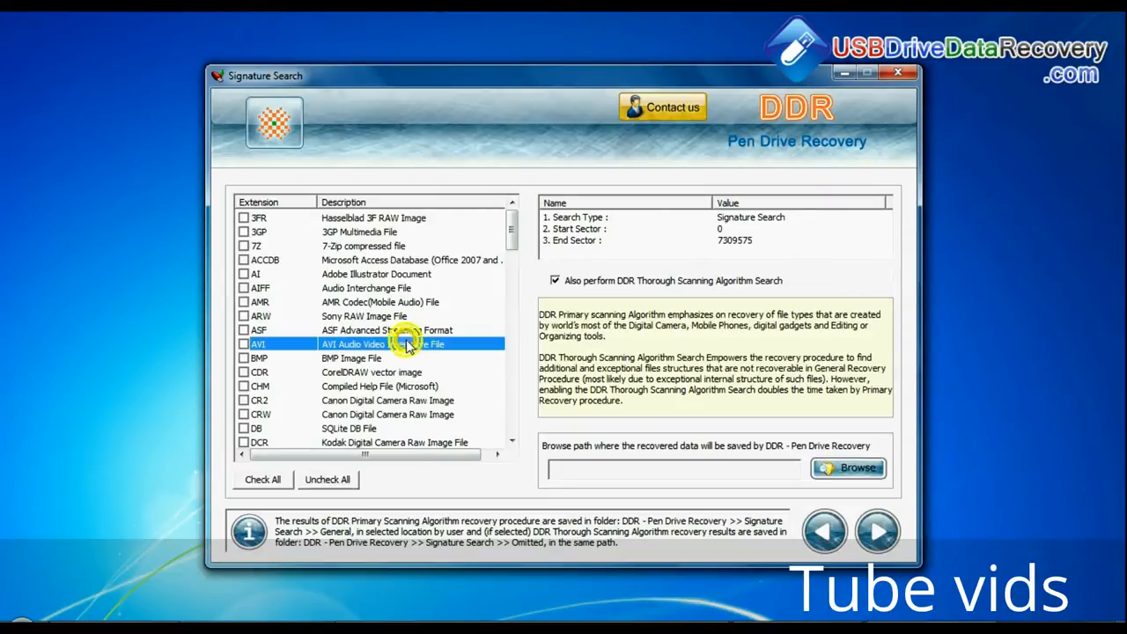
Include DOCX, JPG and XLSX types, save to D:\Data Recovery\Recovered Data, and run the scan.
{"action": "scroll", "scroll_direction": "down", "scroll_amount": 3}
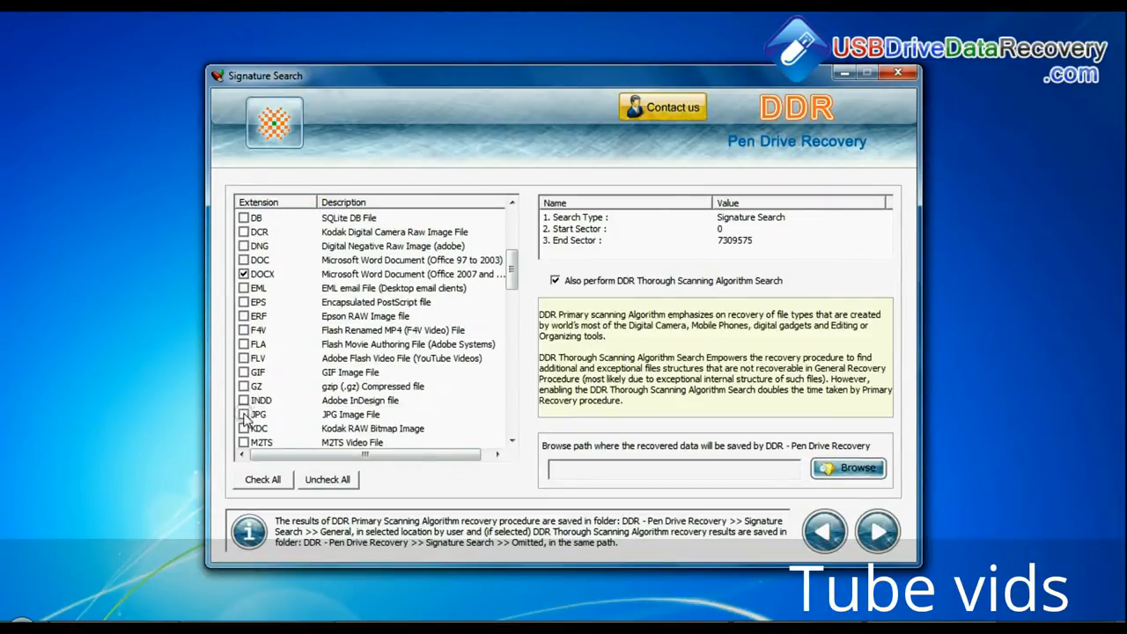
{"action": "scroll", "scroll_direction": "down", "scroll_amount": 3}
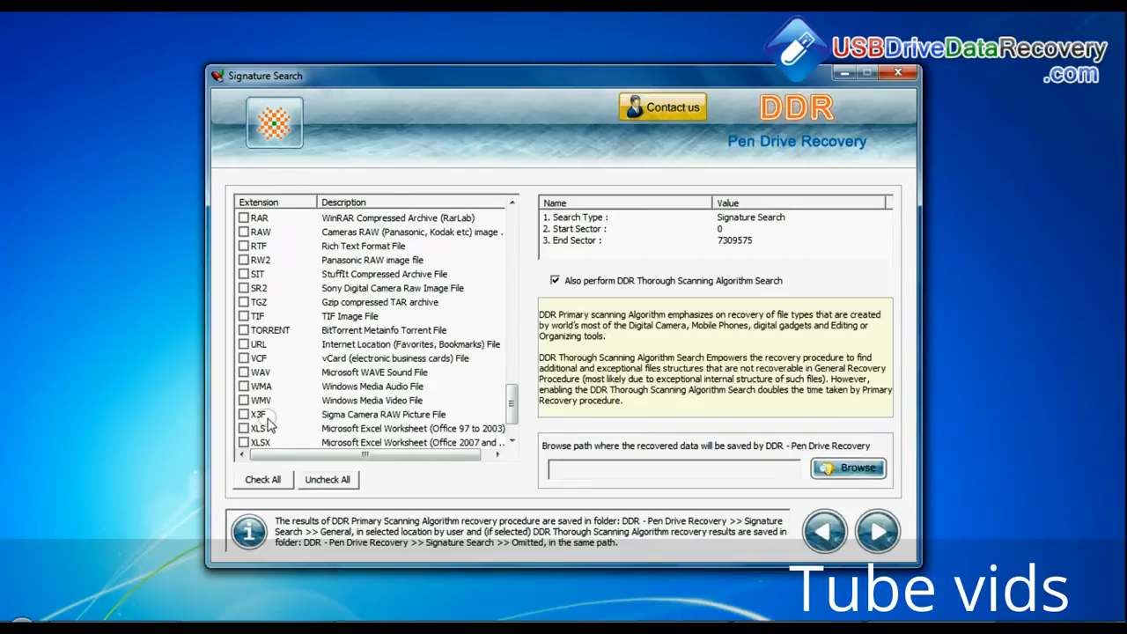
{"action": "scroll", "scroll_direction": "down", "scroll_amount": 3}
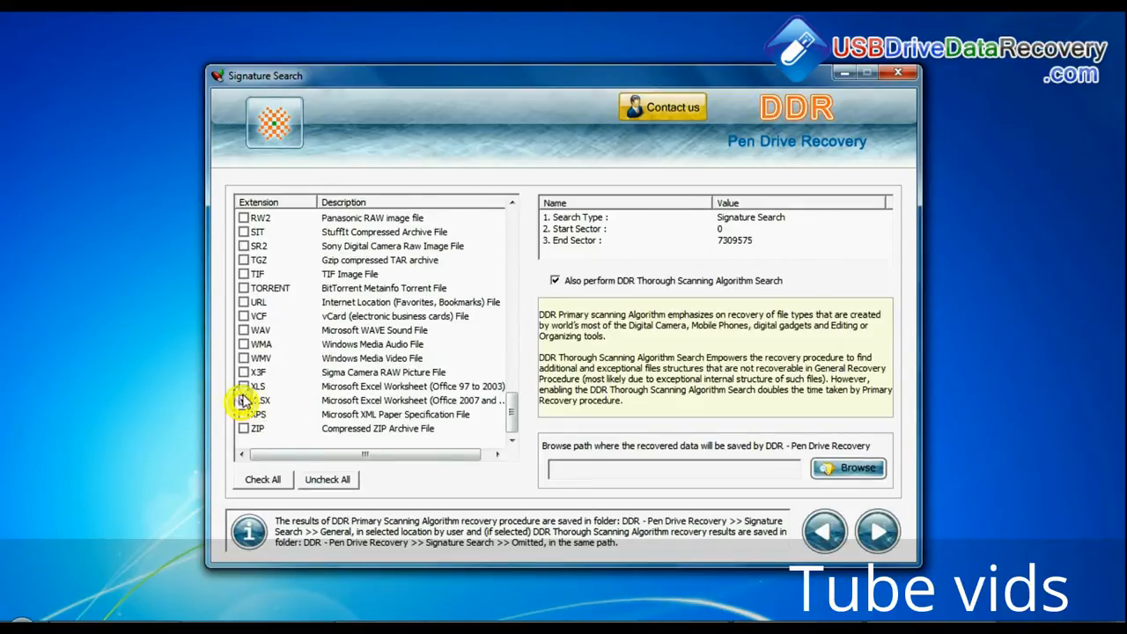
{"action": "left_click", "coordinate": [849, 469]}
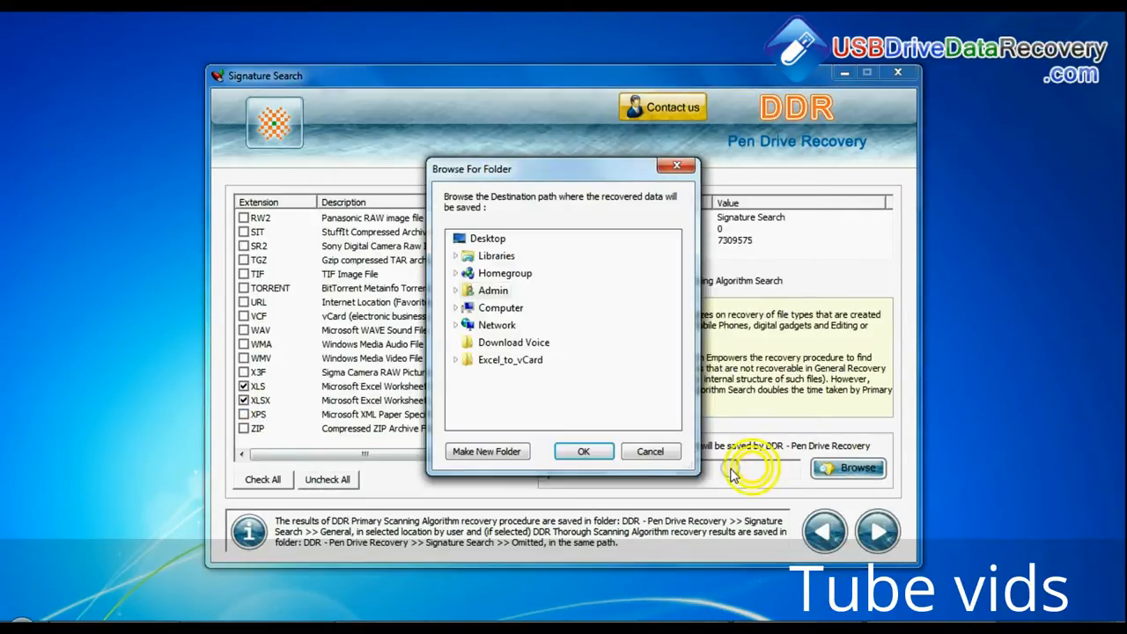
{"action": "left_click", "coordinate": [584, 451]}
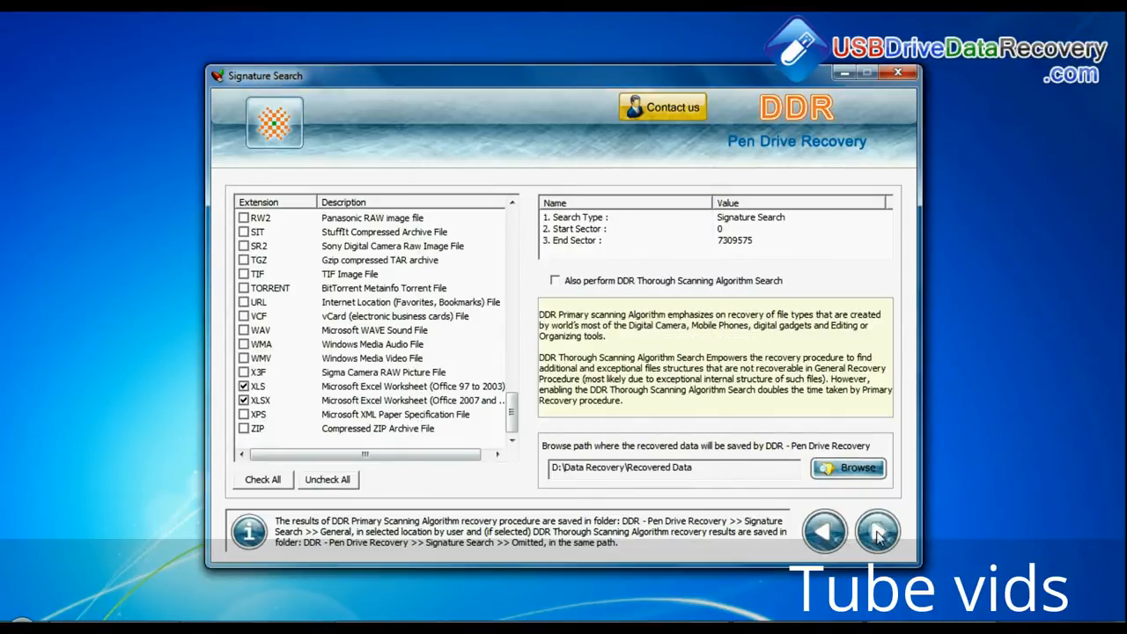
{"action": "left_click", "coordinate": [877, 532]}
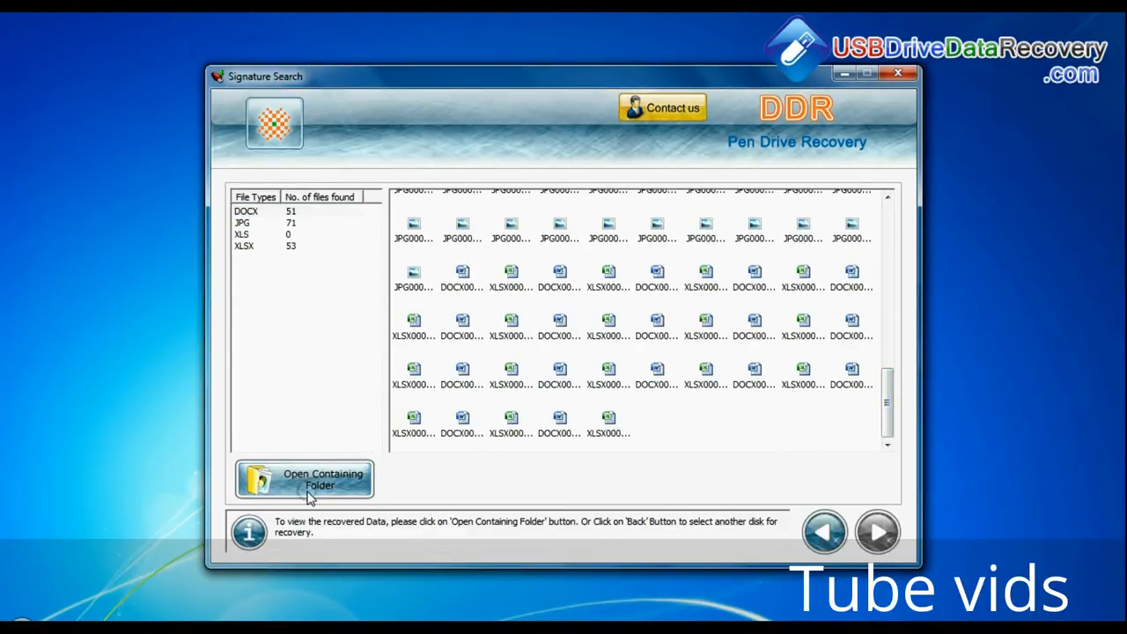
Show the recovered DOCX folder with its 51 Word documents in Windows Explorer.
{"action": "left_click", "coordinate": [321, 480]}
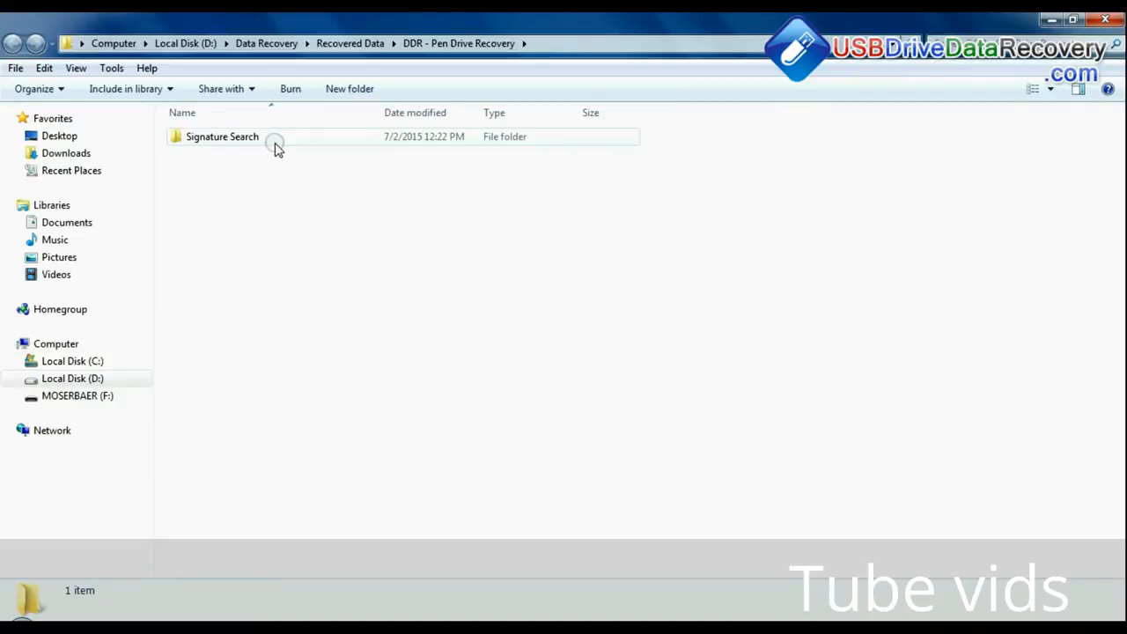
{"action": "double_click", "coordinate": [222, 138]}
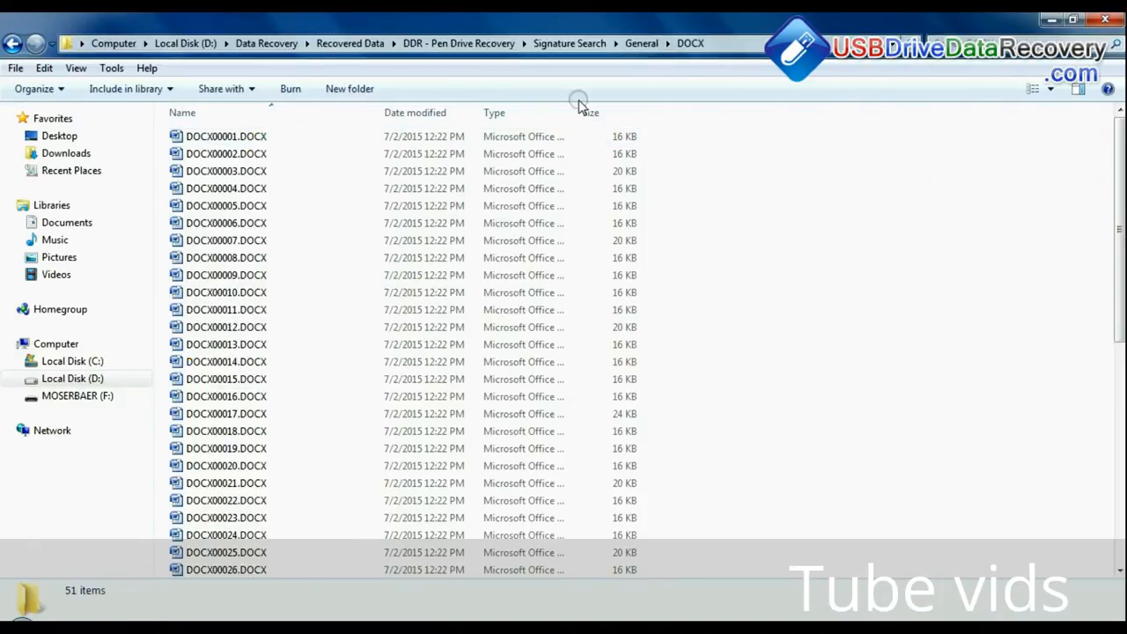